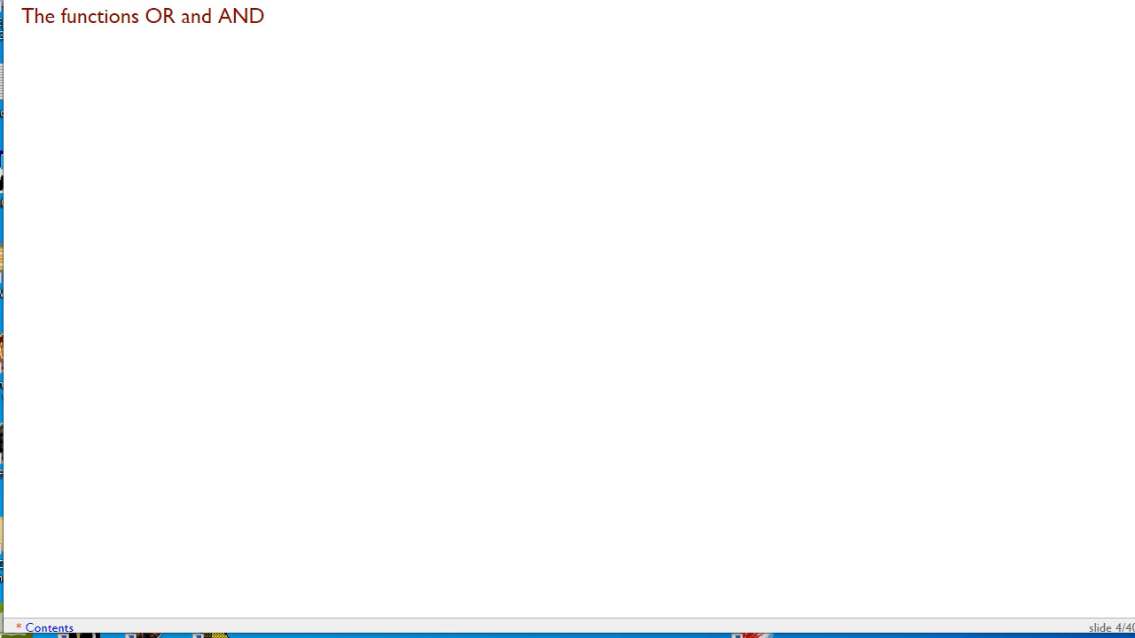
Step: Advance to slide 6 showing outer, && and || truth table examples
{"action": "left_click", "coordinate": [568, 319]}
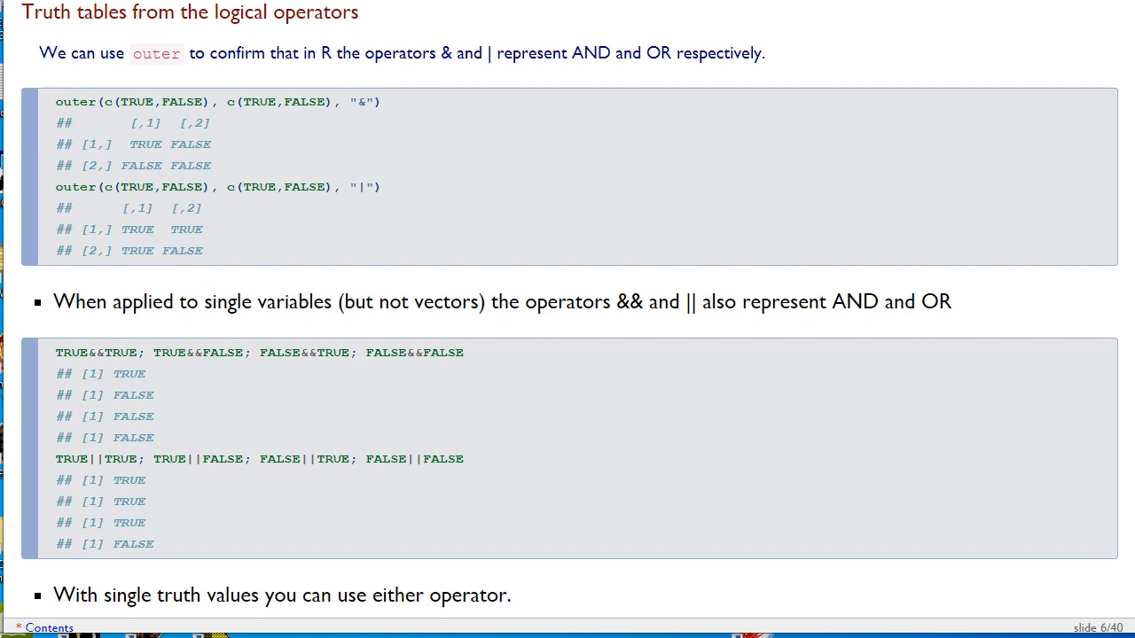
{"action": "scroll", "scroll_direction": "down", "scroll_amount": 3}
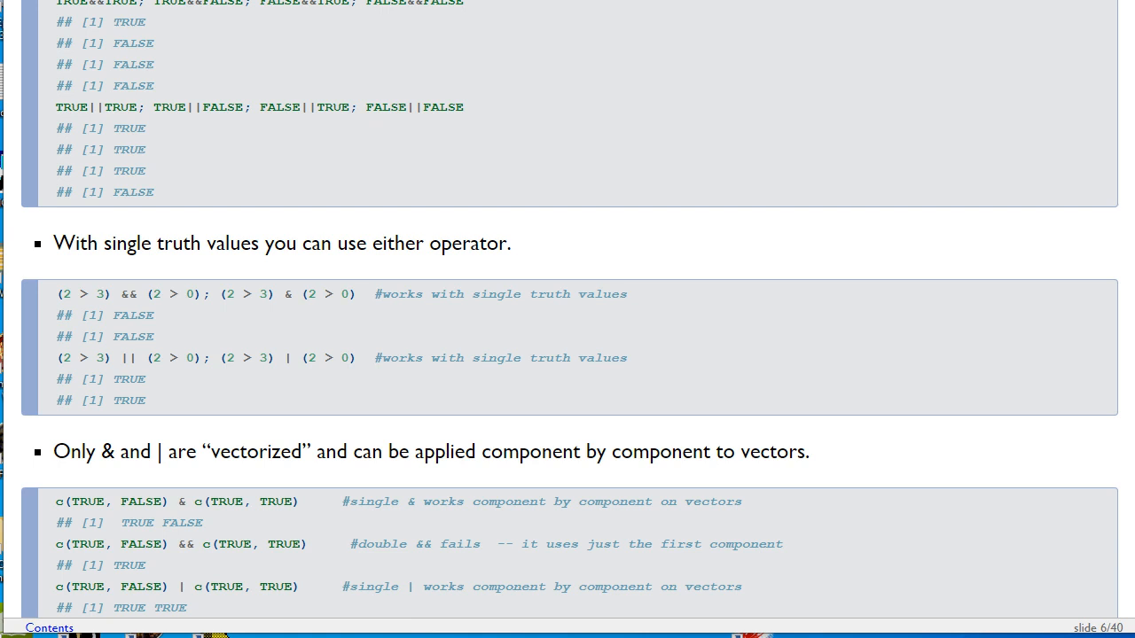
{"action": "scroll", "scroll_direction": "up", "scroll_amount": 3}
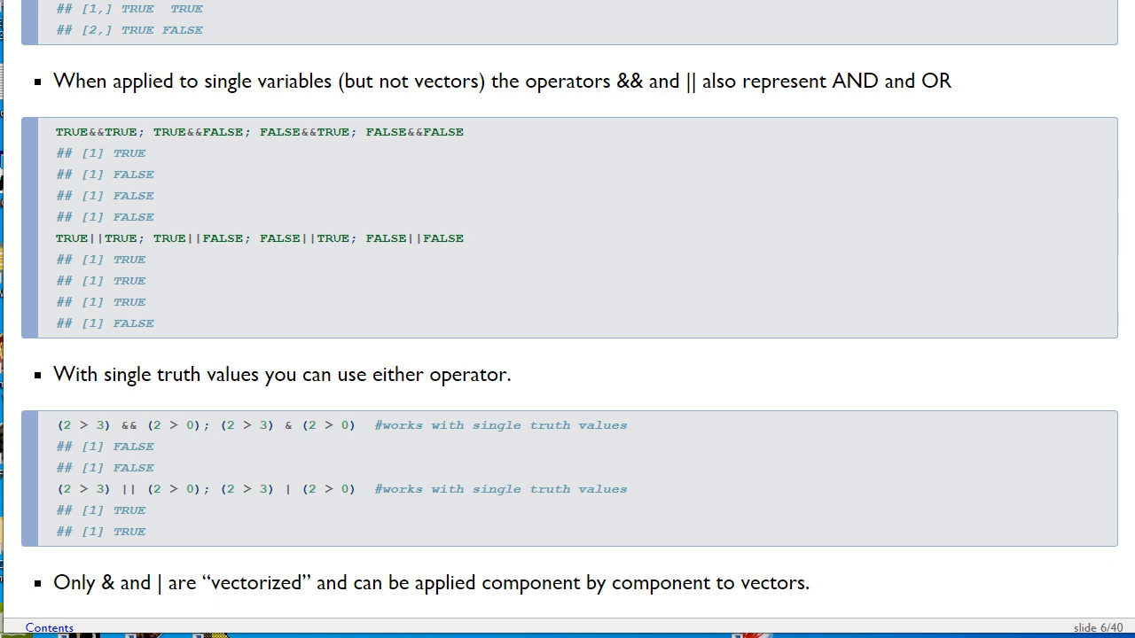
{"action": "scroll", "scroll_direction": "down", "scroll_amount": 3}
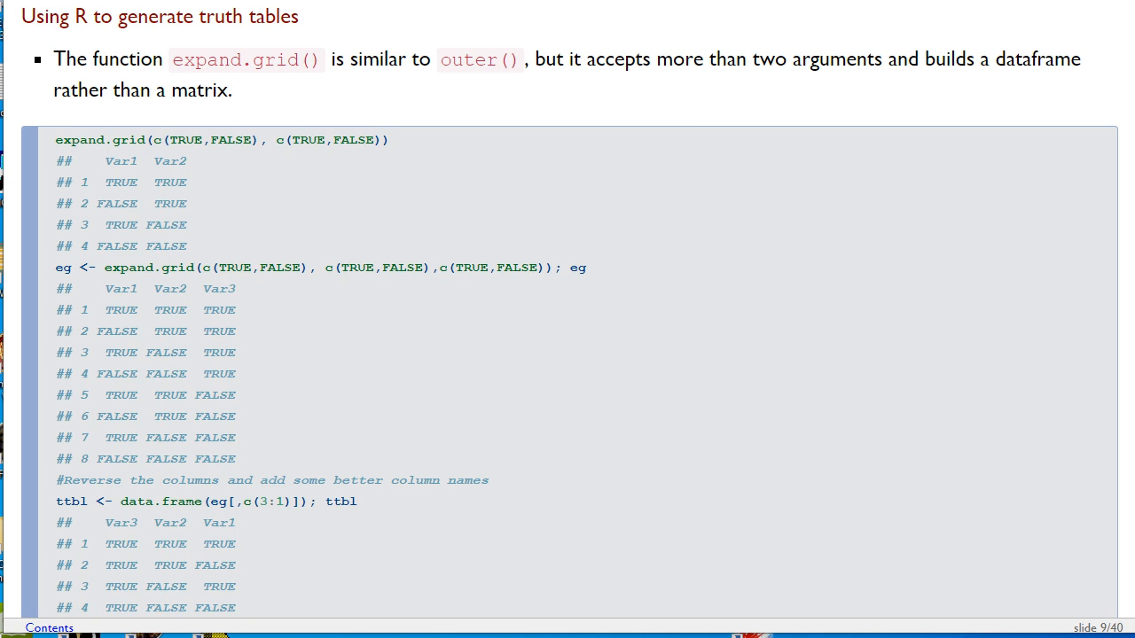
Step: Scroll slide 9 past the p, q, r table to attach(ttbl) and the op1 column
{"action": "scroll", "scroll_direction": "down", "scroll_amount": 3}
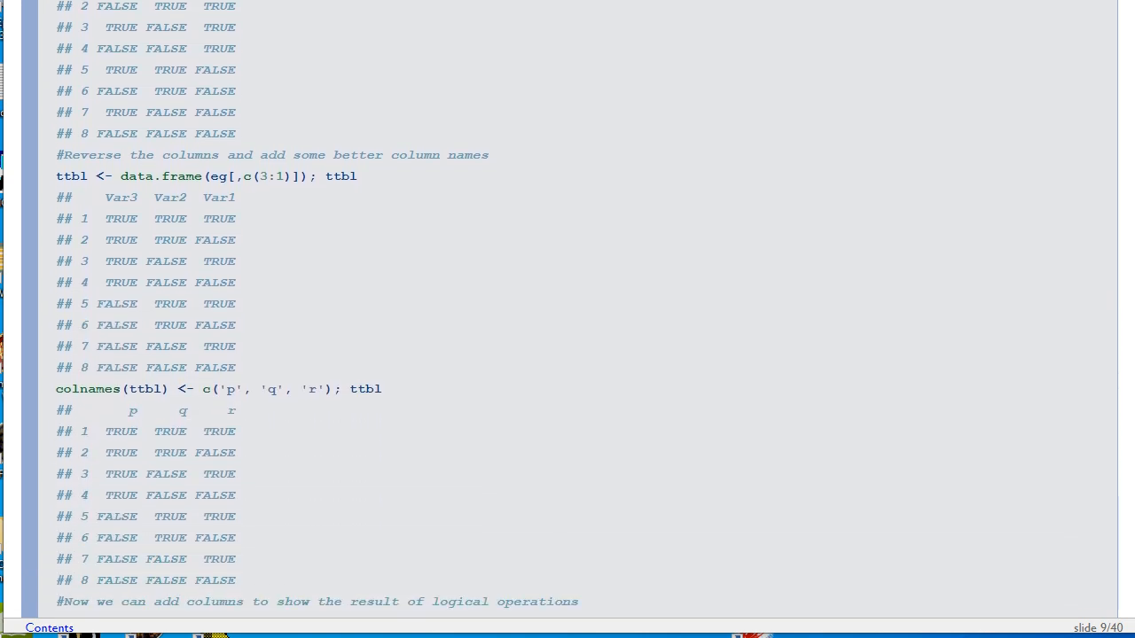
{"action": "scroll", "scroll_direction": "down", "scroll_amount": 3}
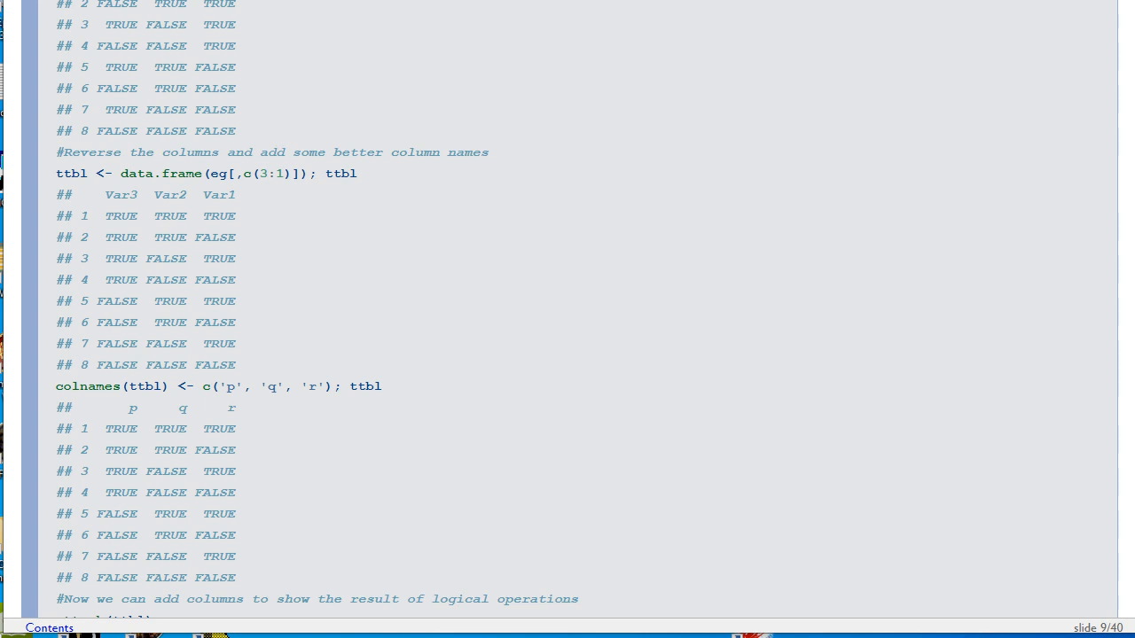
{"action": "scroll", "scroll_direction": "down", "scroll_amount": 3}
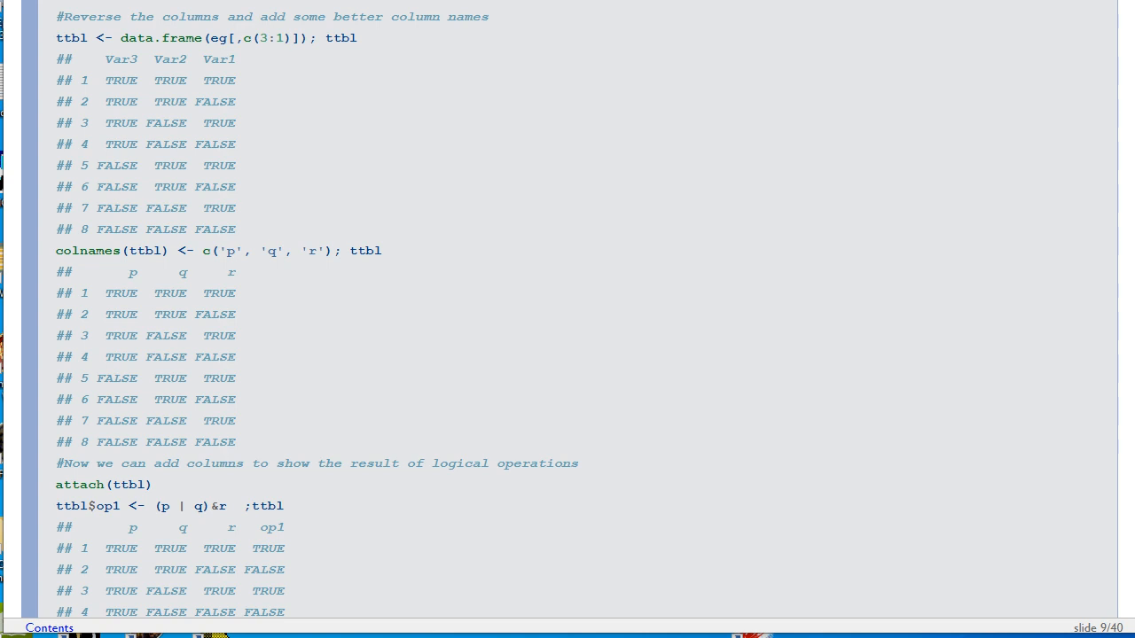
Step: Scroll down to the ttbl$op2 line computing (p&r) | (q&r) and its table
{"action": "scroll", "scroll_direction": "down", "scroll_amount": 3}
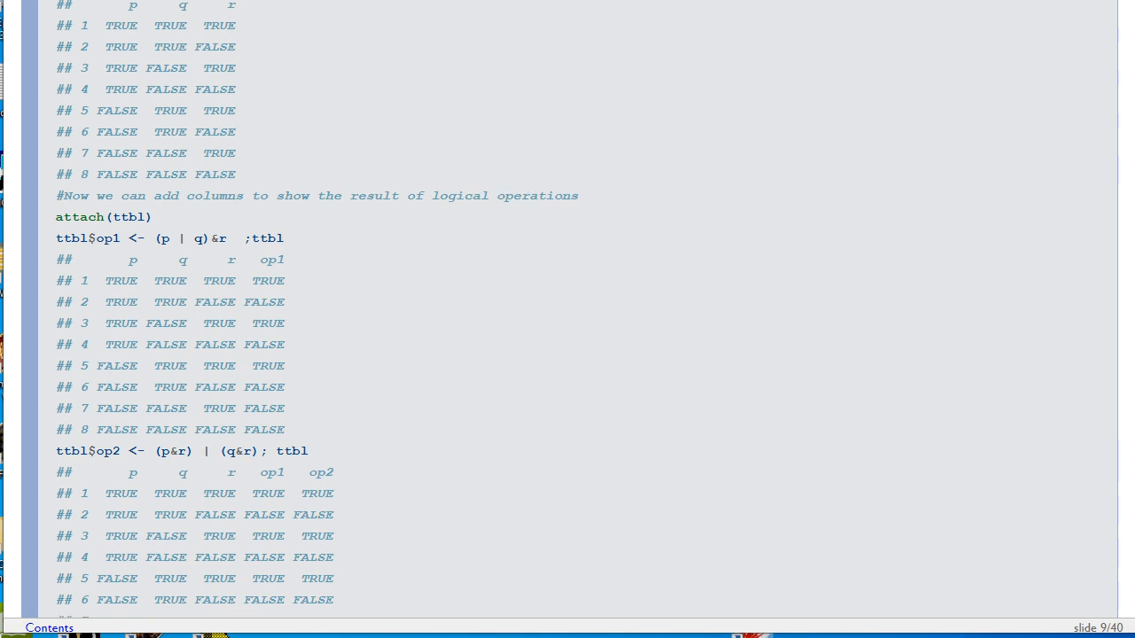
Step: Scroll to the end of slide 9 showing the random rand1 and rand2 columns
{"action": "scroll", "scroll_direction": "down", "scroll_amount": 3}
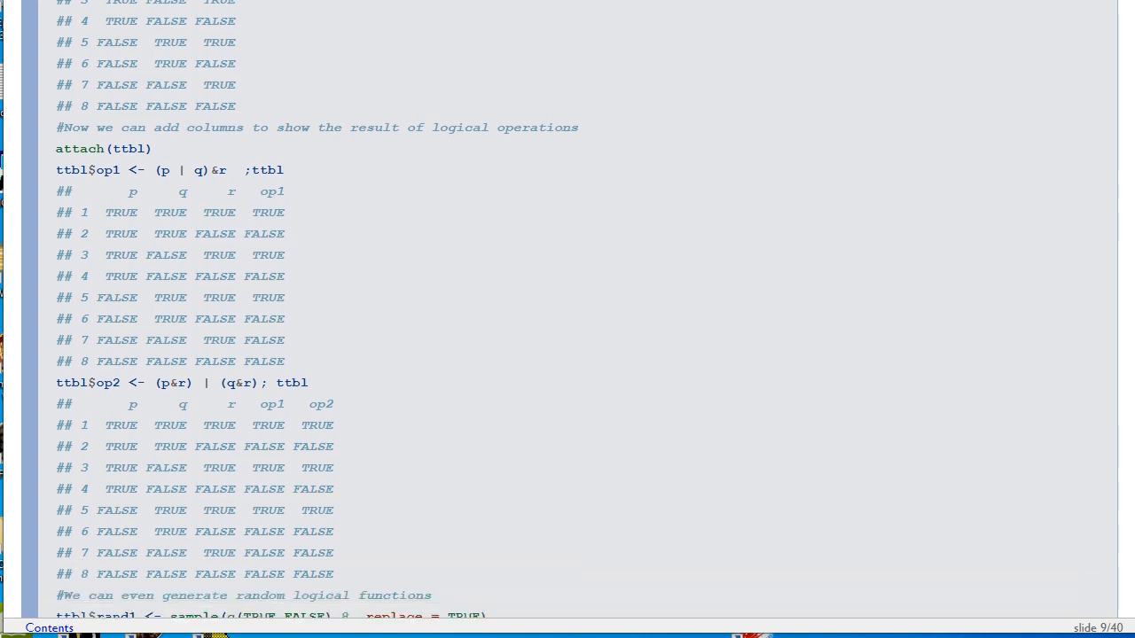
{"action": "scroll", "scroll_direction": "down", "scroll_amount": 3}
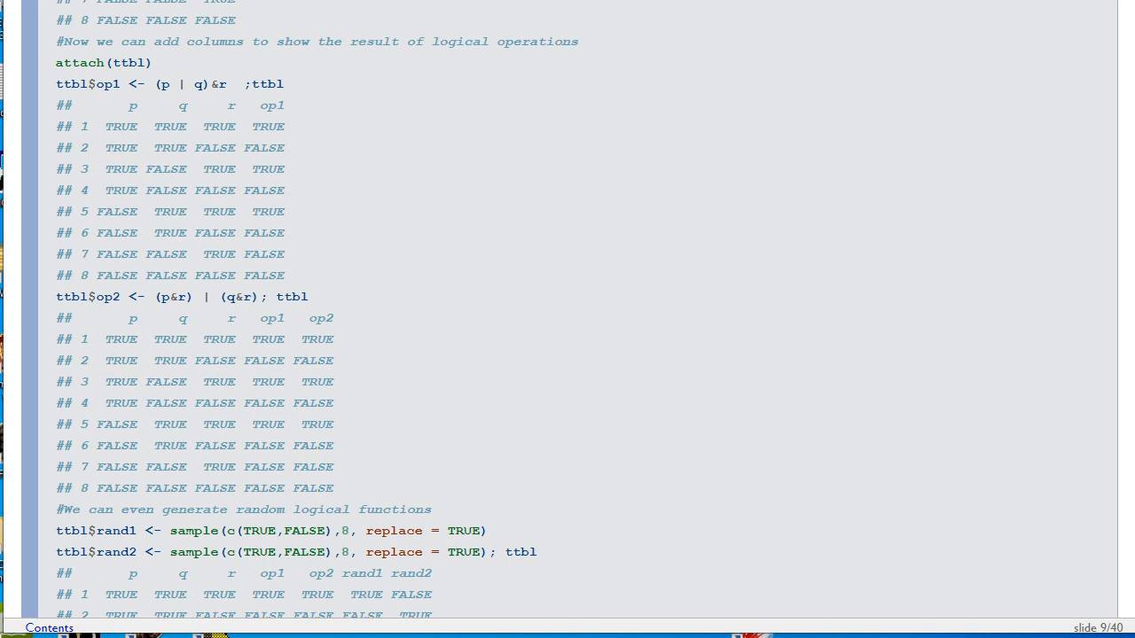
{"action": "scroll", "scroll_direction": "down", "scroll_amount": 3}
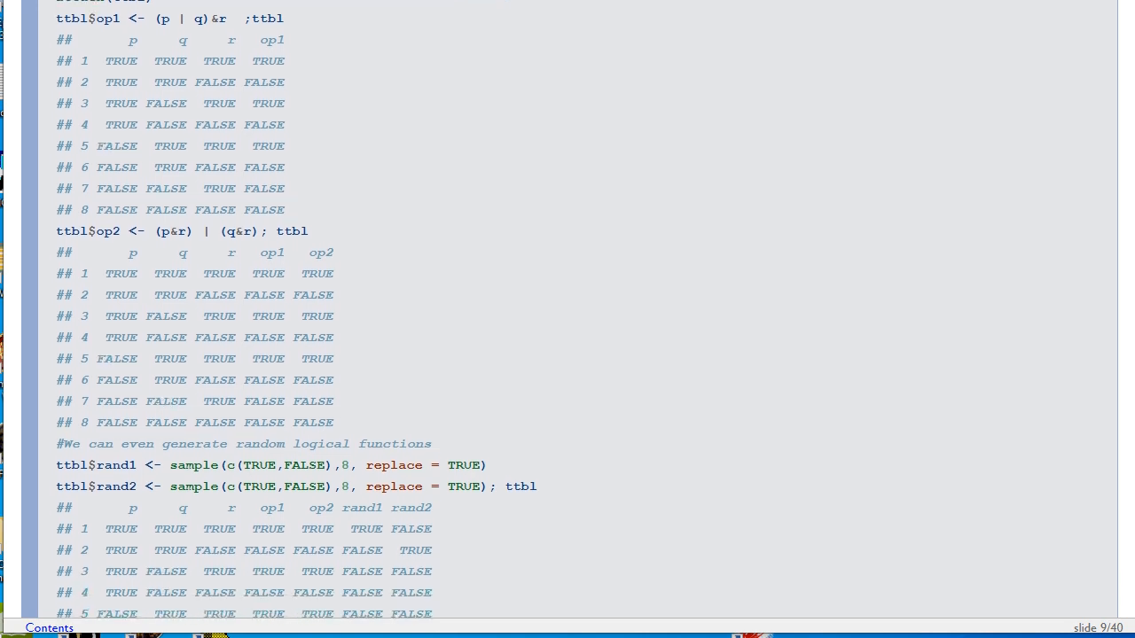
{"action": "scroll", "scroll_direction": "down", "scroll_amount": 3}
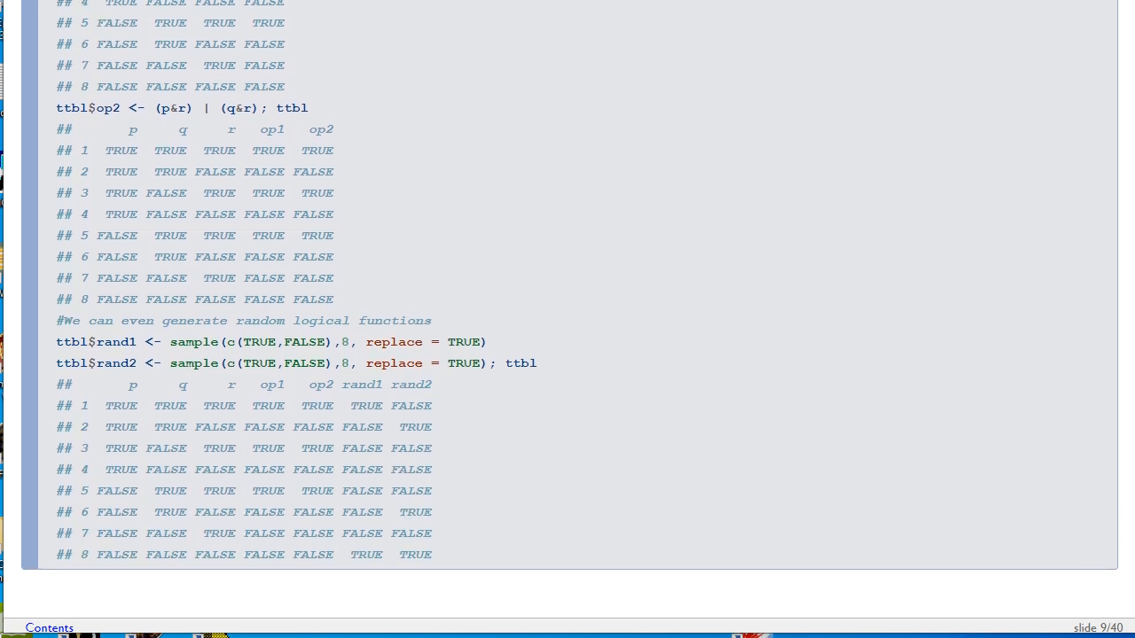